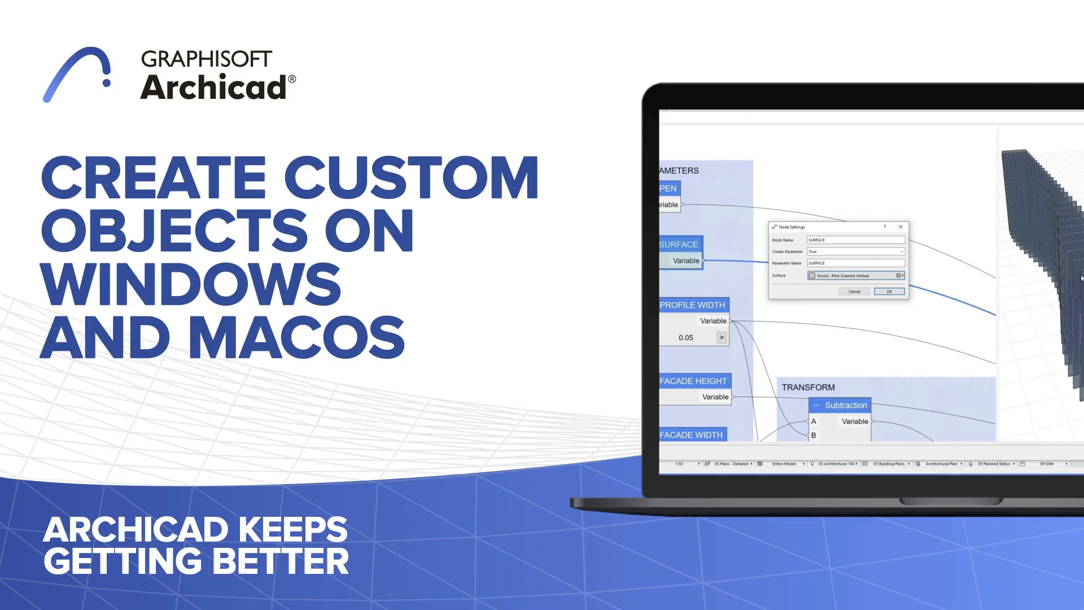
# Wire the WAVE 1, WAVE 2 and WAVE 3 number nodes into the Number Series, Sine and Scale nodes.
pyautogui.click(10, 25)
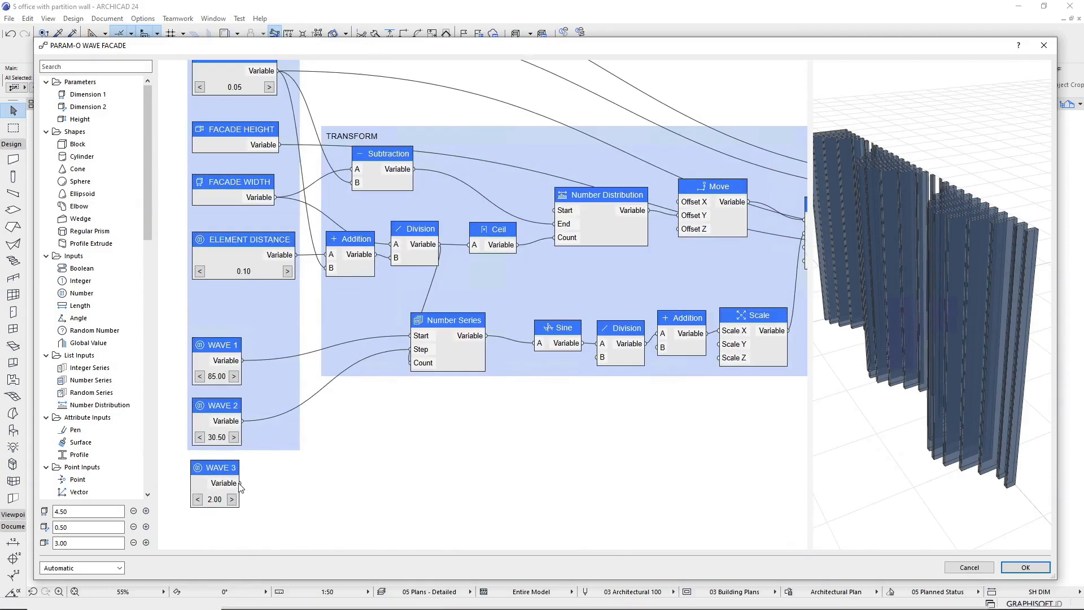
# Assign Wood - Pine Grained Vertical to the SURFACE node and save the wave facade to the Embedded Library.
pyautogui.click(197, 499)
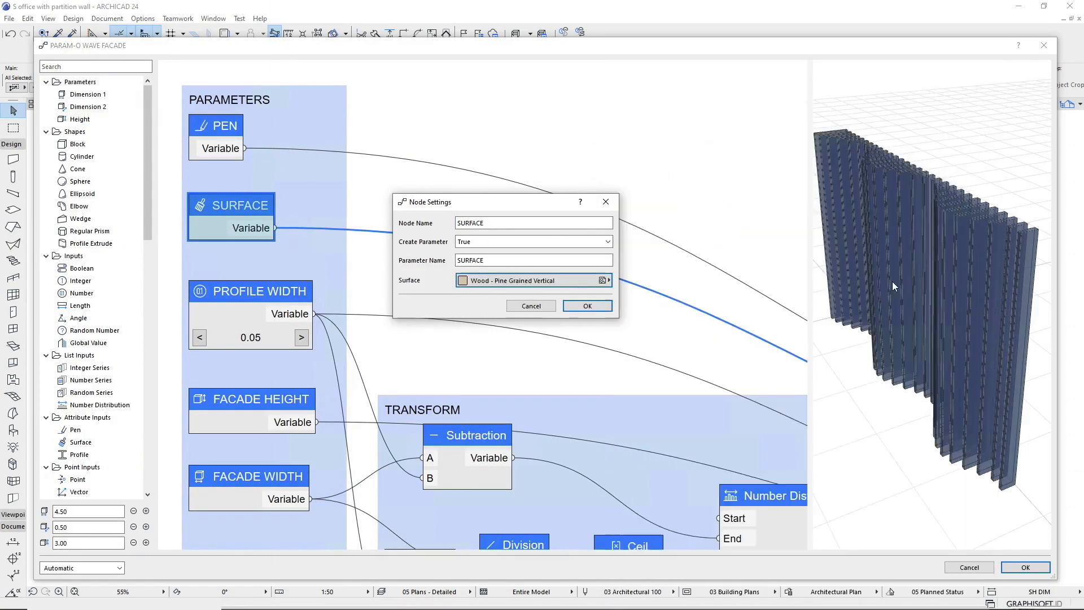
pyautogui.click(587, 305)
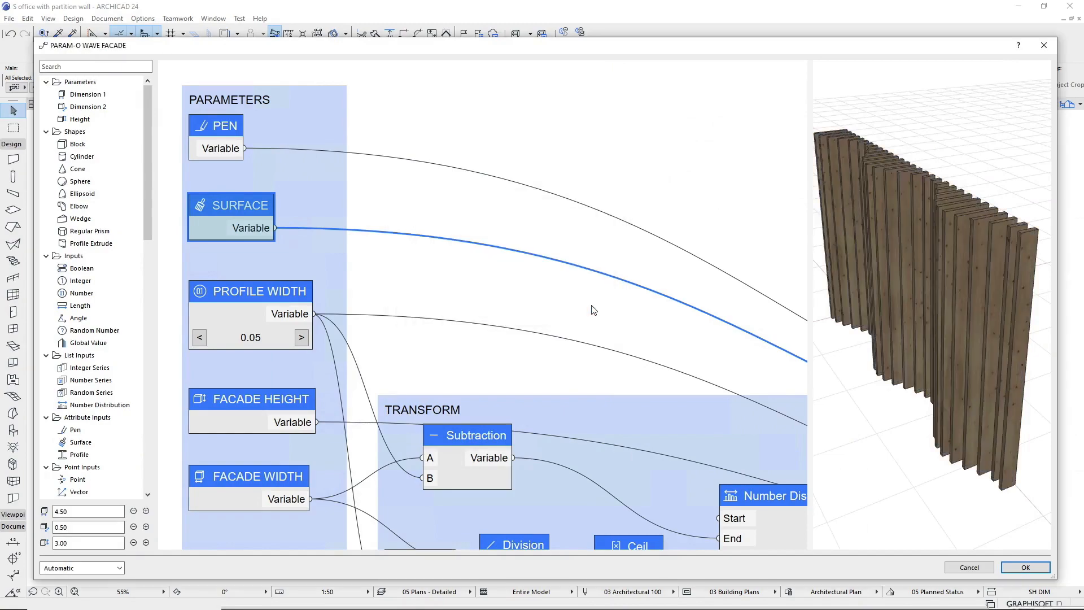
pyautogui.click(1026, 567)
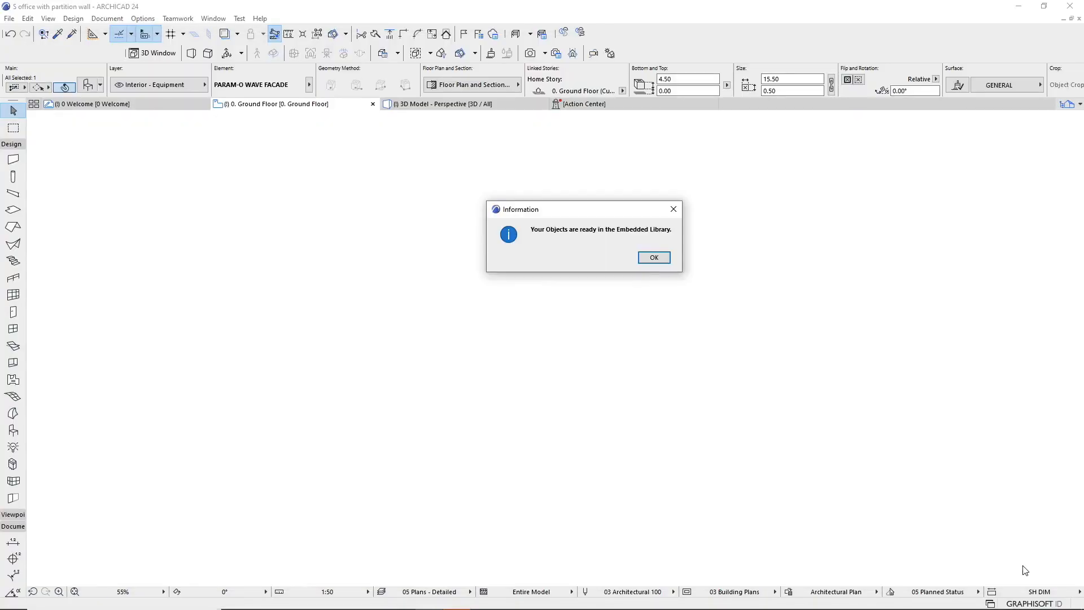
# Place the wave facade on the ground floor plan, apply its custom wave settings and orbit the pine fins in 3D.
pyautogui.click(654, 258)
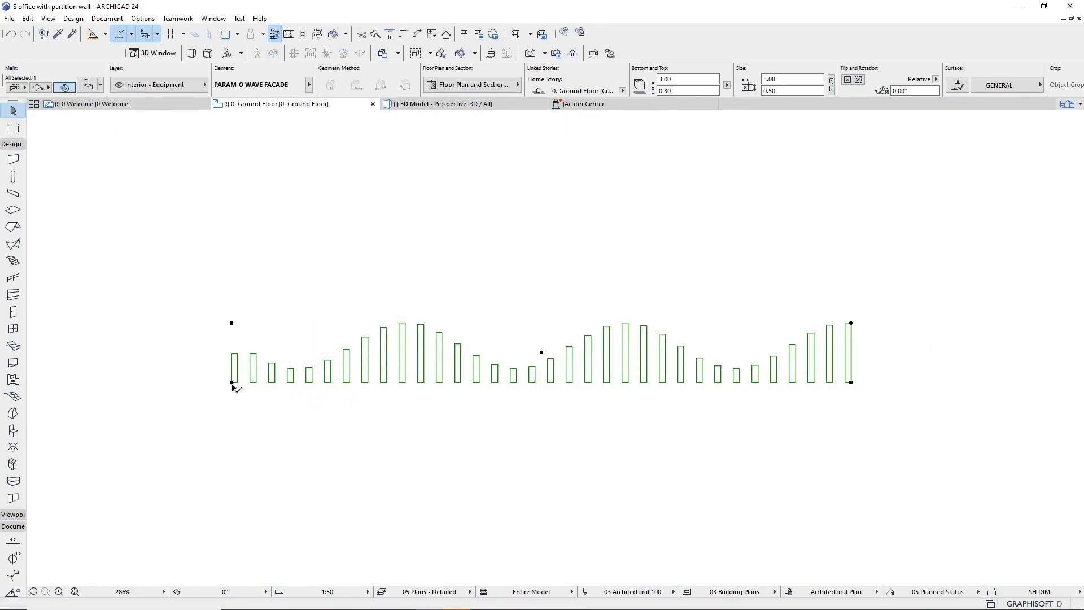
pyautogui.click(440, 103)
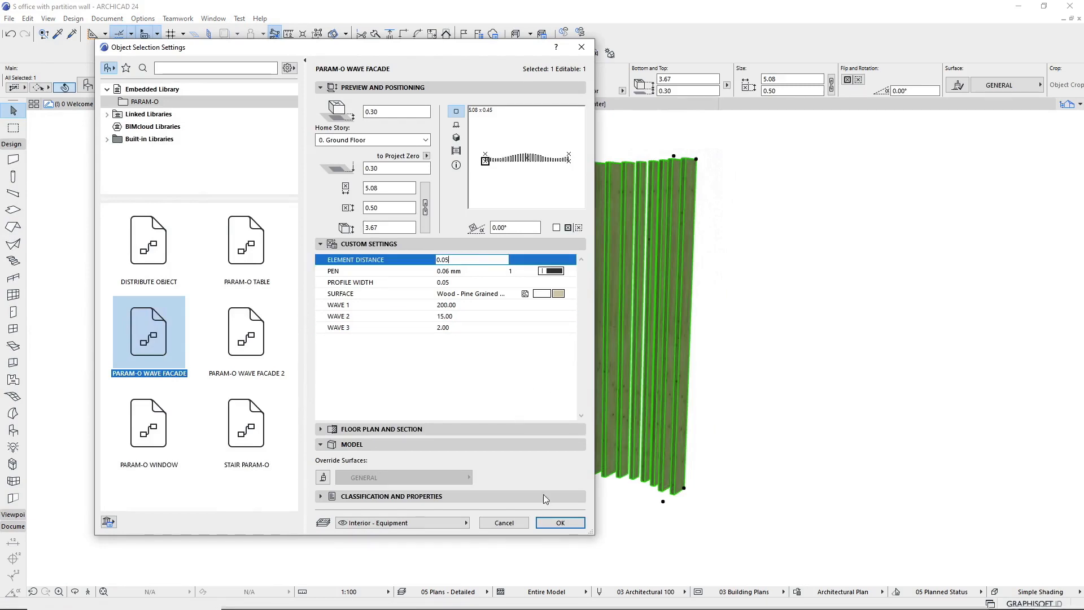
pyautogui.click(560, 522)
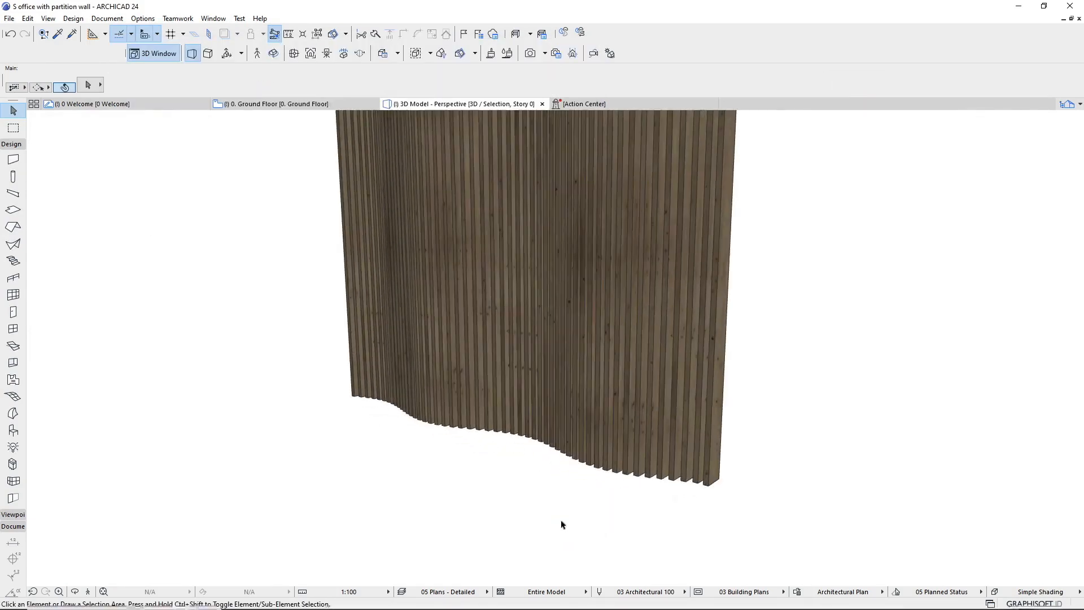
pyautogui.moveTo(562, 524); pyautogui.dragTo(944, 560)
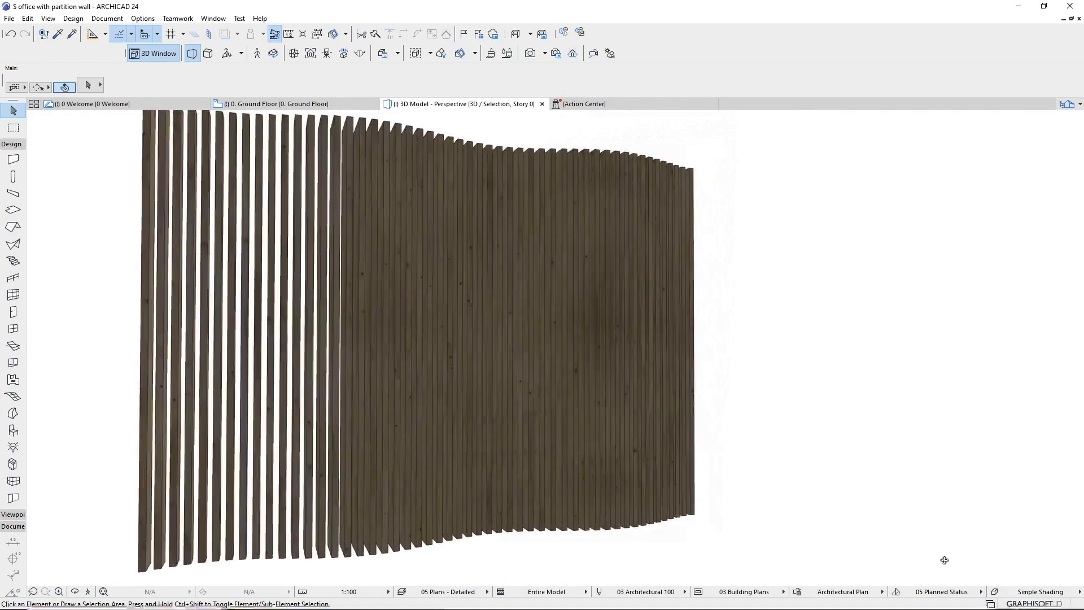